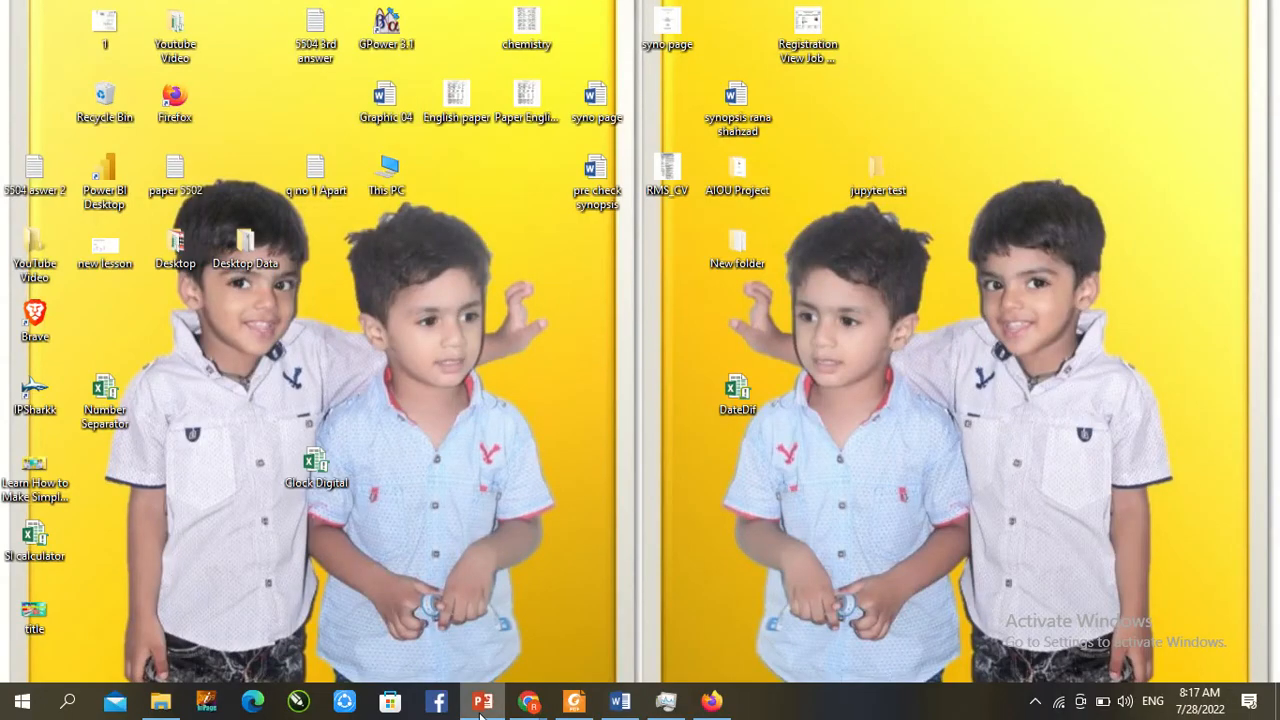
Launch PowerPoint from the taskbar into a new blank presentation.
left_click(484, 700)
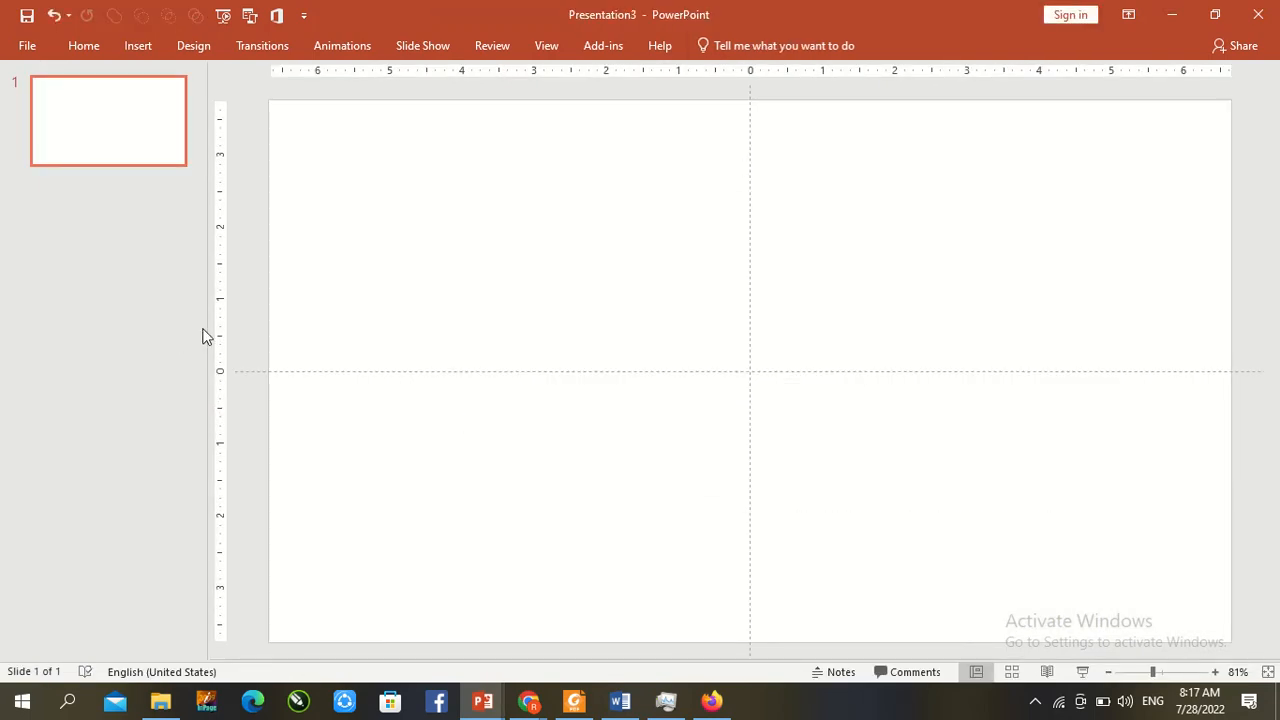
Fill the slide background with a solid yellow picked from the yellow swatch.
left_click(16, 82)
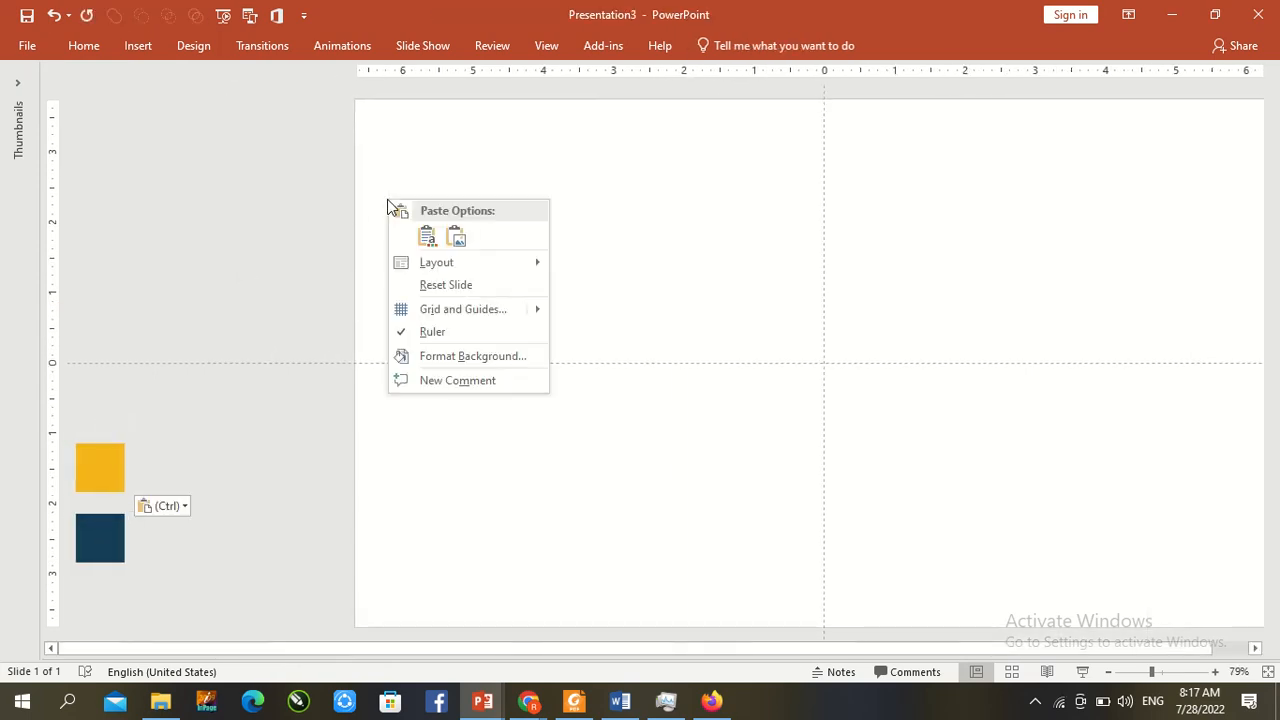
left_click(472, 356)
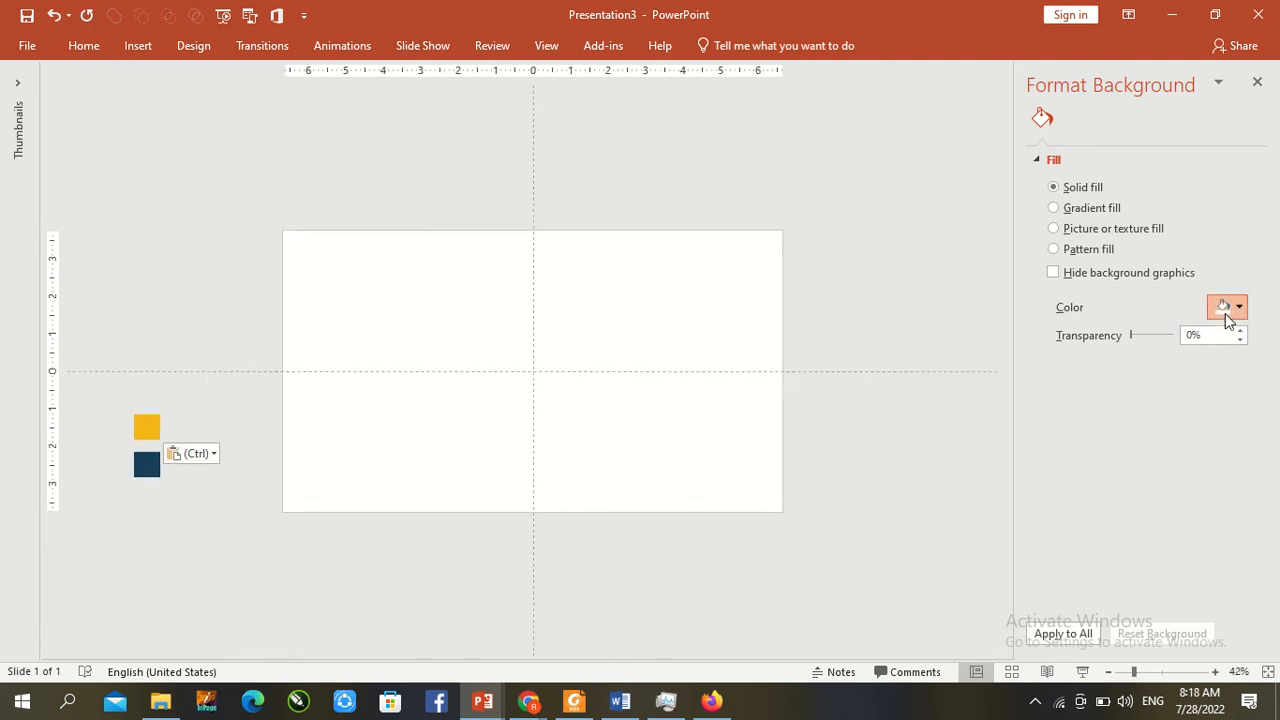
left_click(1224, 308)
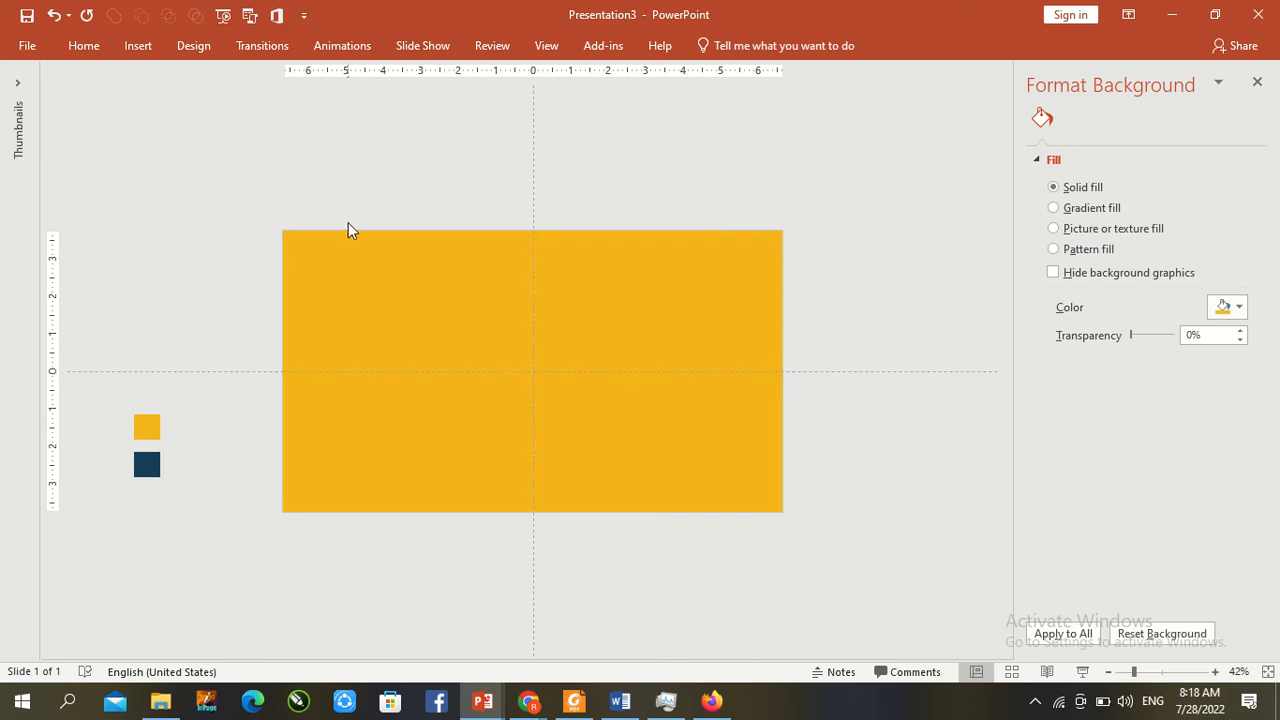
mouse_move(192, 122)
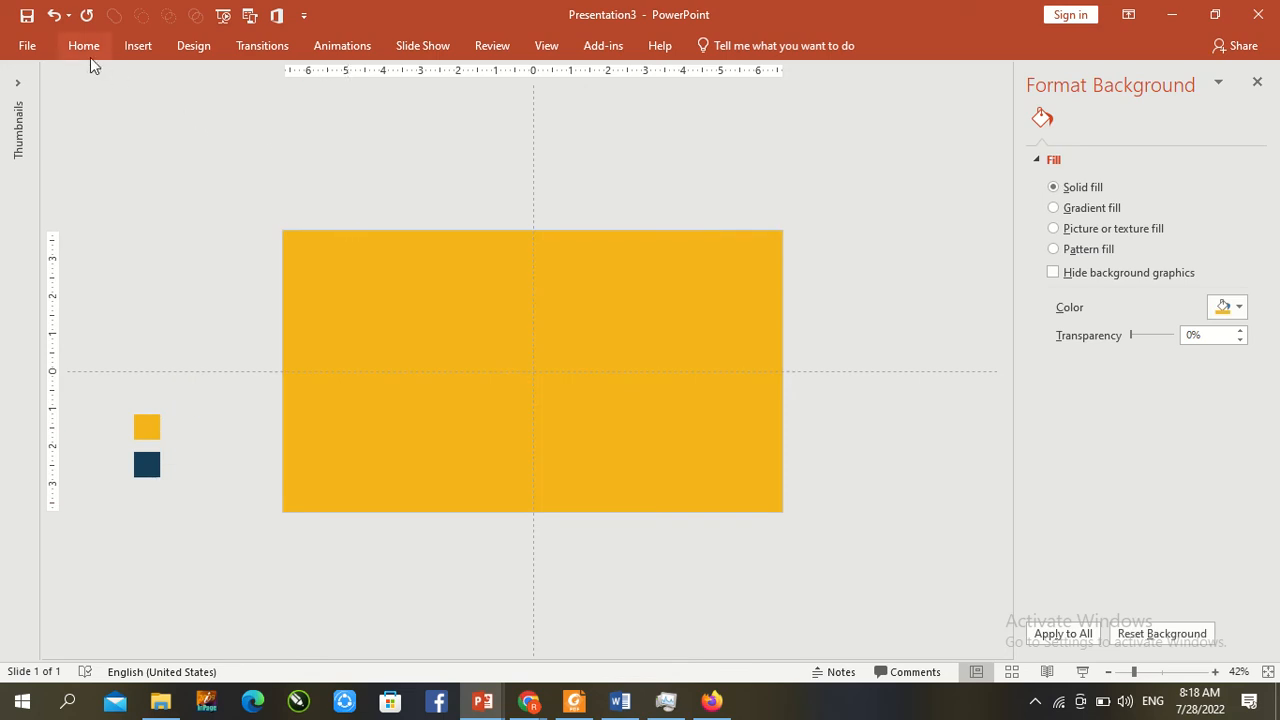
Insert a first-style WordArt box reading 'MS OFFICE INSTRUCTOR' centred on the slide.
left_click(138, 44)
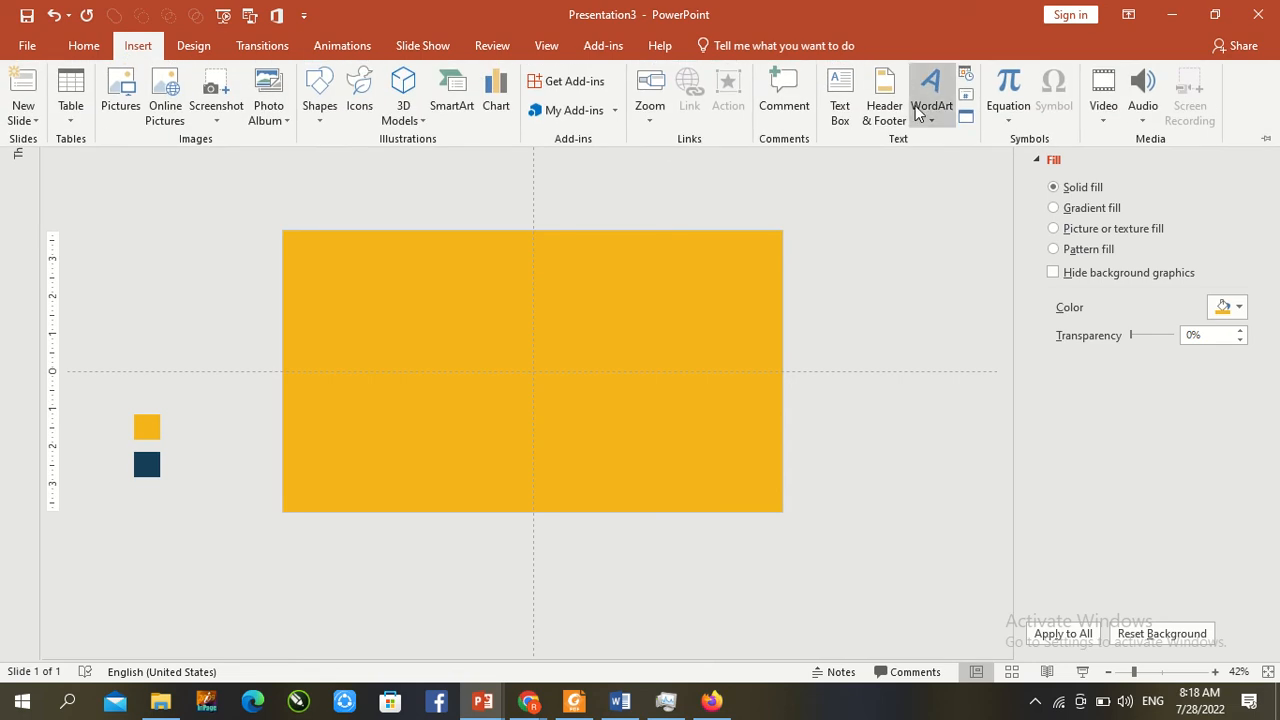
left_click(932, 90)
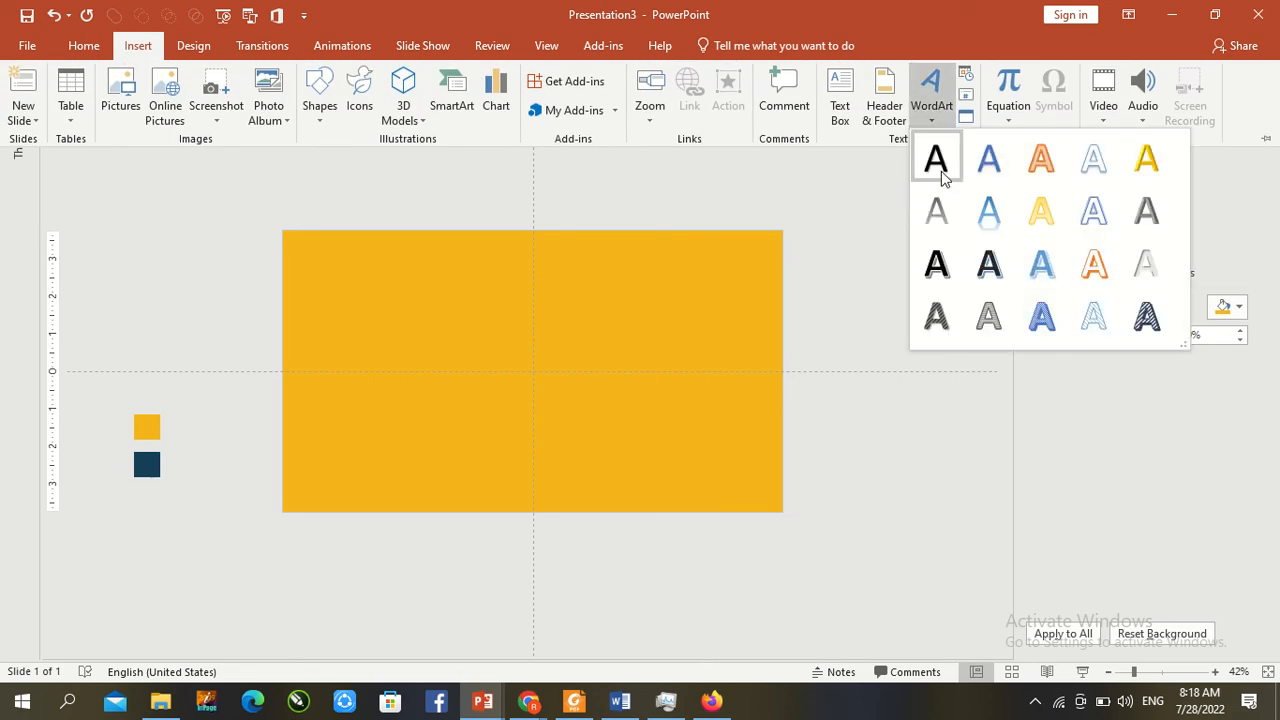
left_click(936, 156)
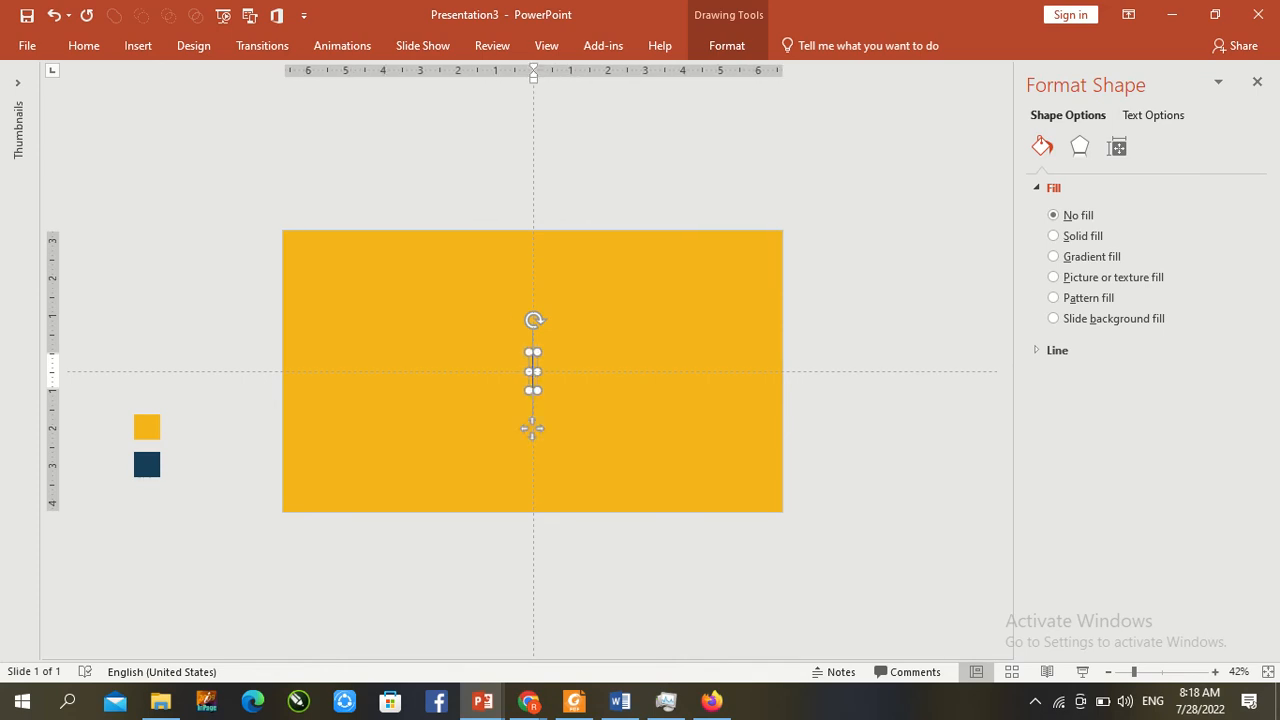
type("MS O")
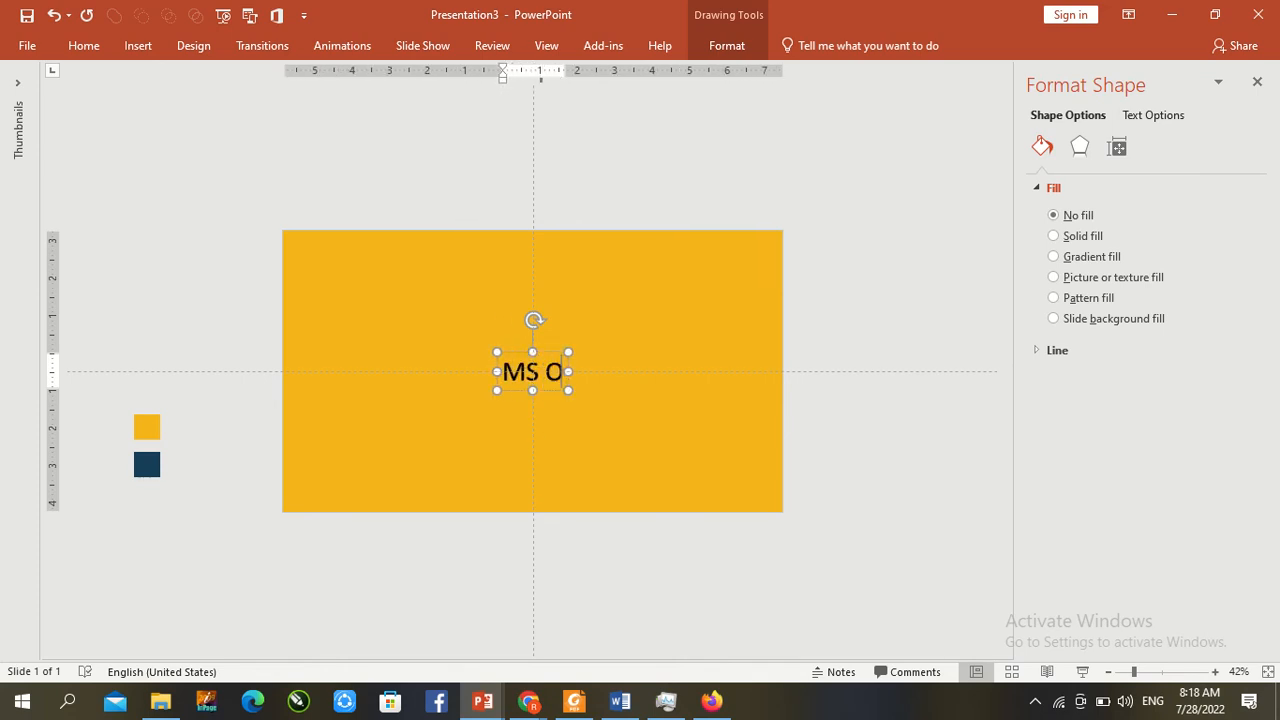
type("FFICE INSTRUCTOR")
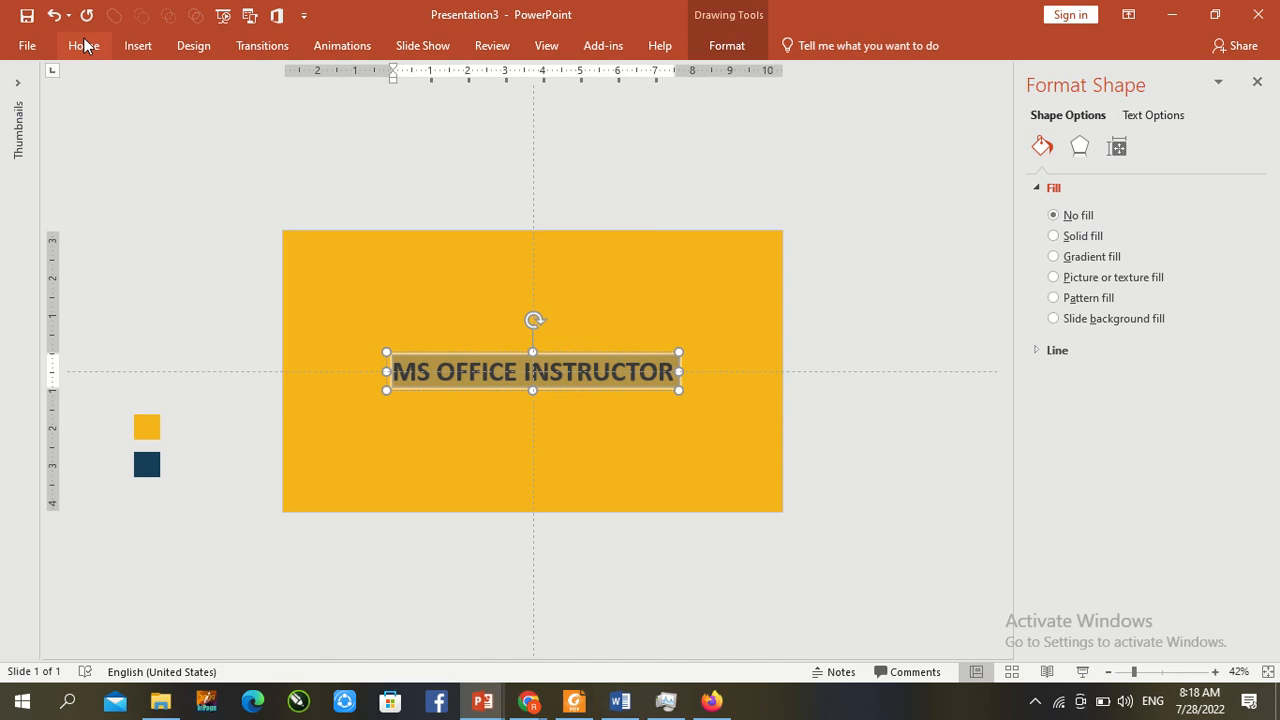
Set the title text to Impact font at size 88.
left_click(84, 44)
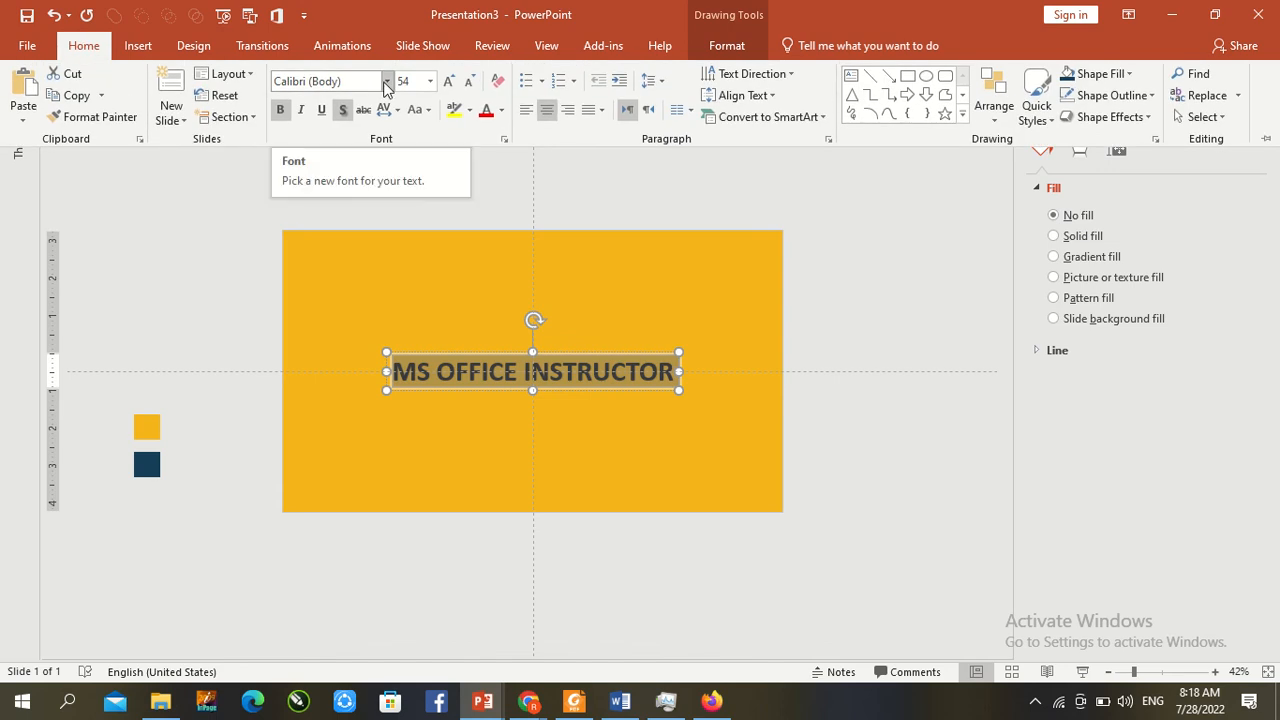
left_click(324, 80)
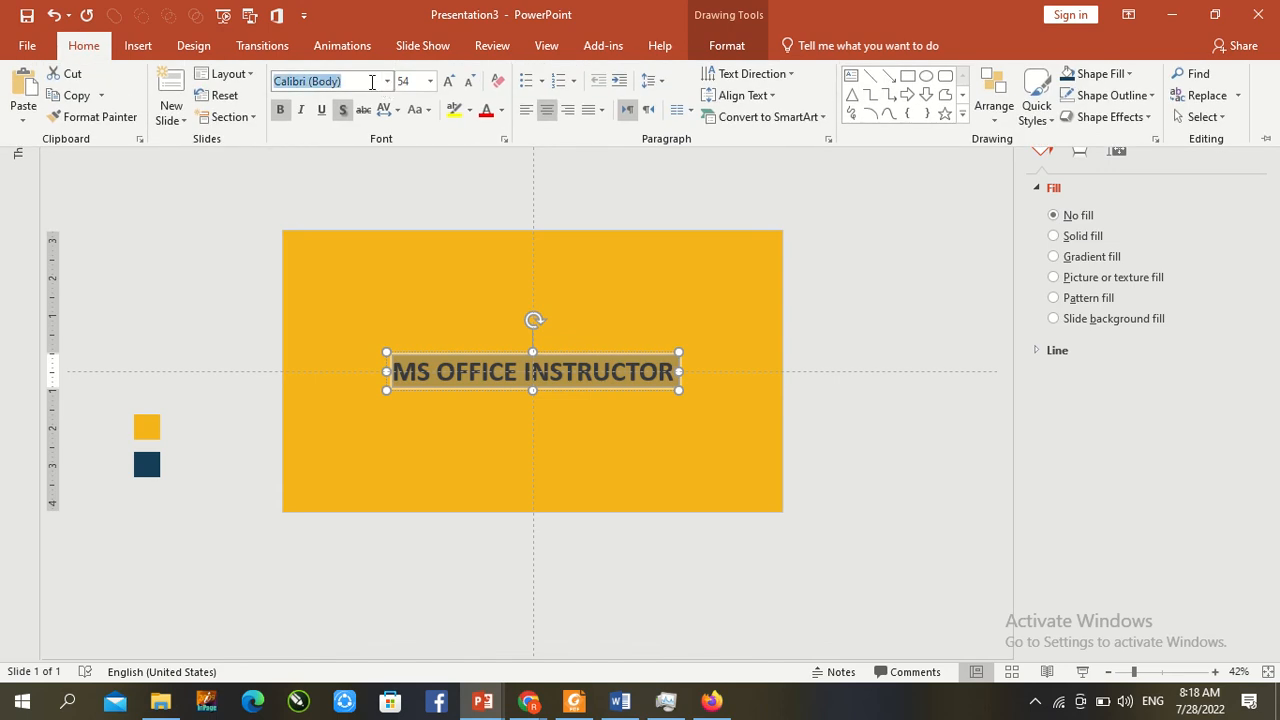
type("A")
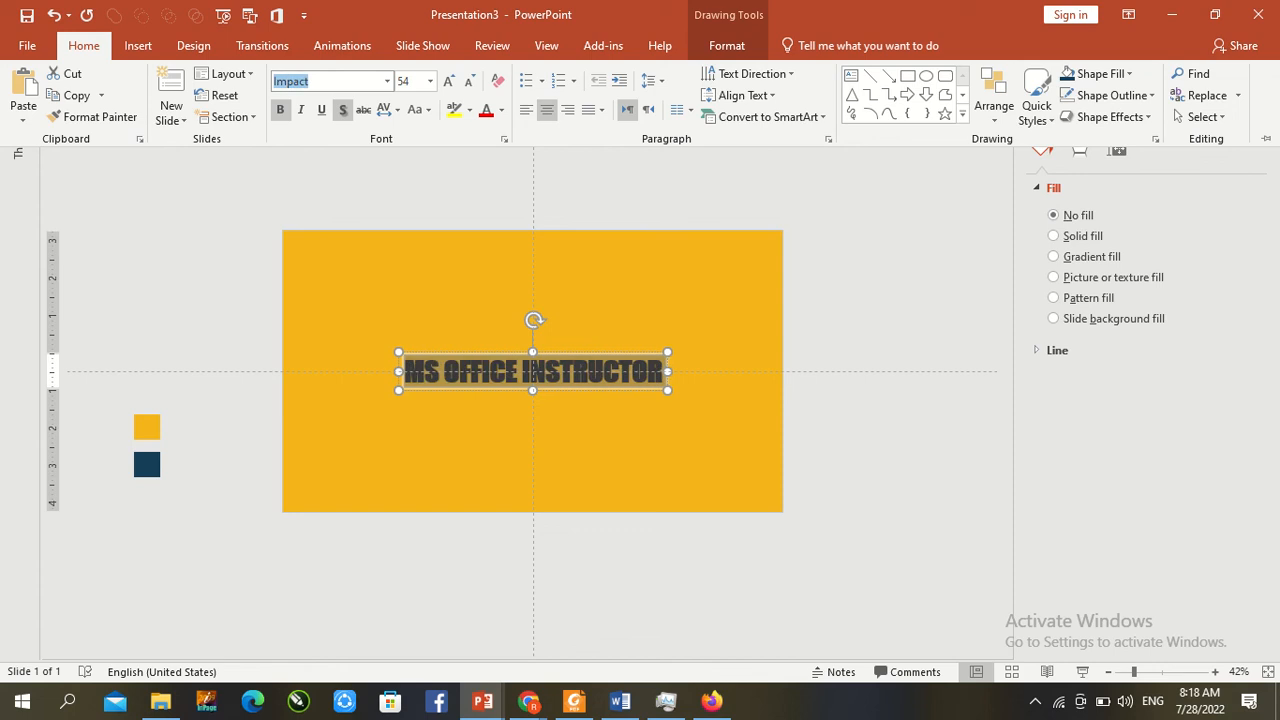
left_click(430, 80)
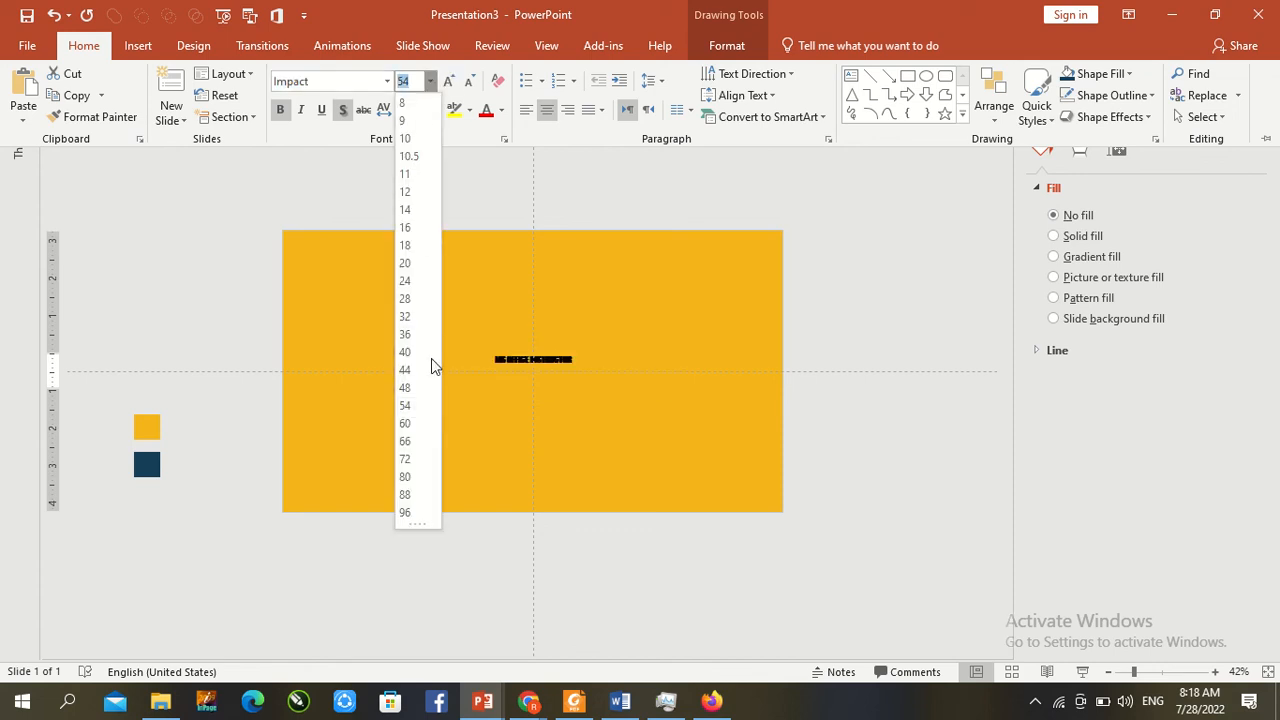
left_click(404, 494)
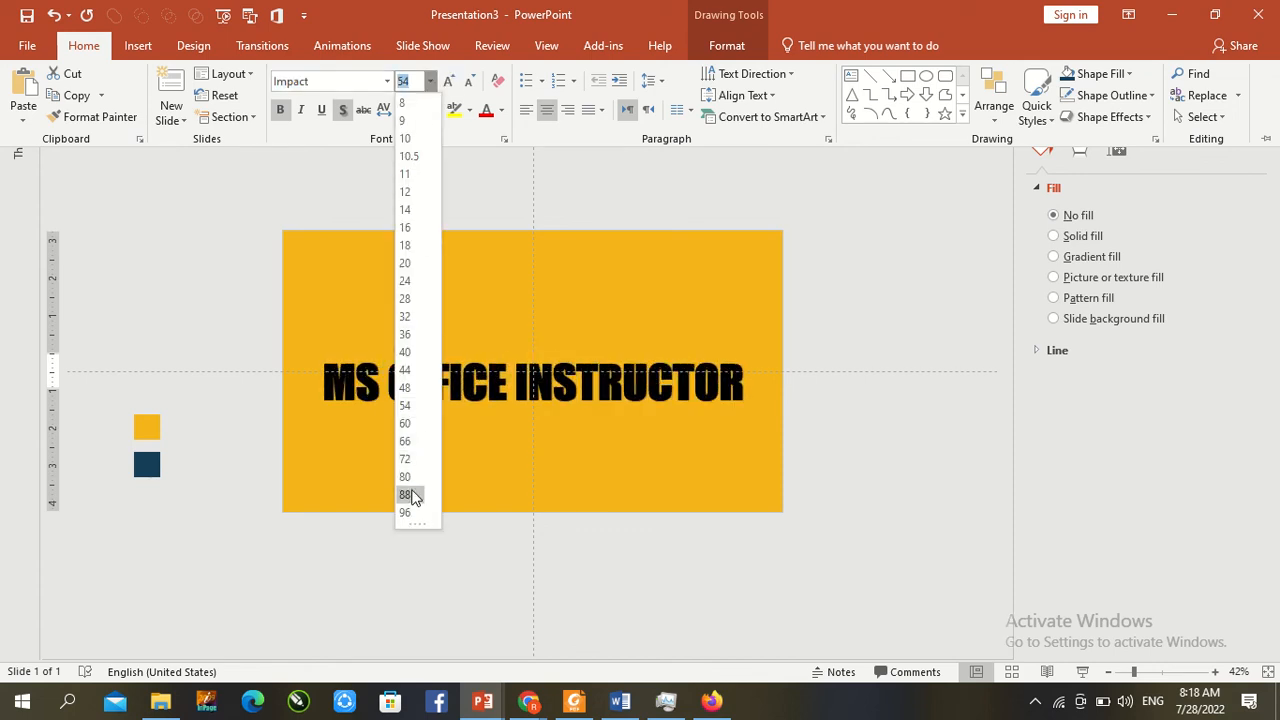
left_click(404, 494)
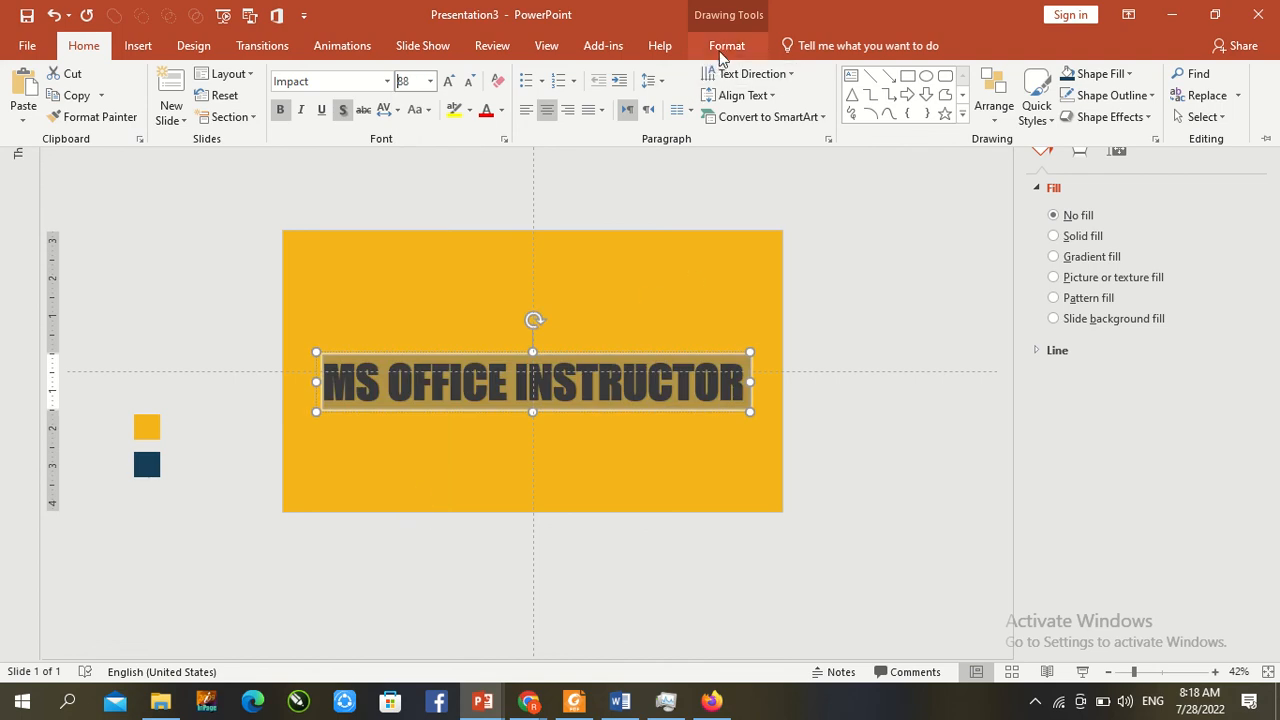
left_click(1022, 74)
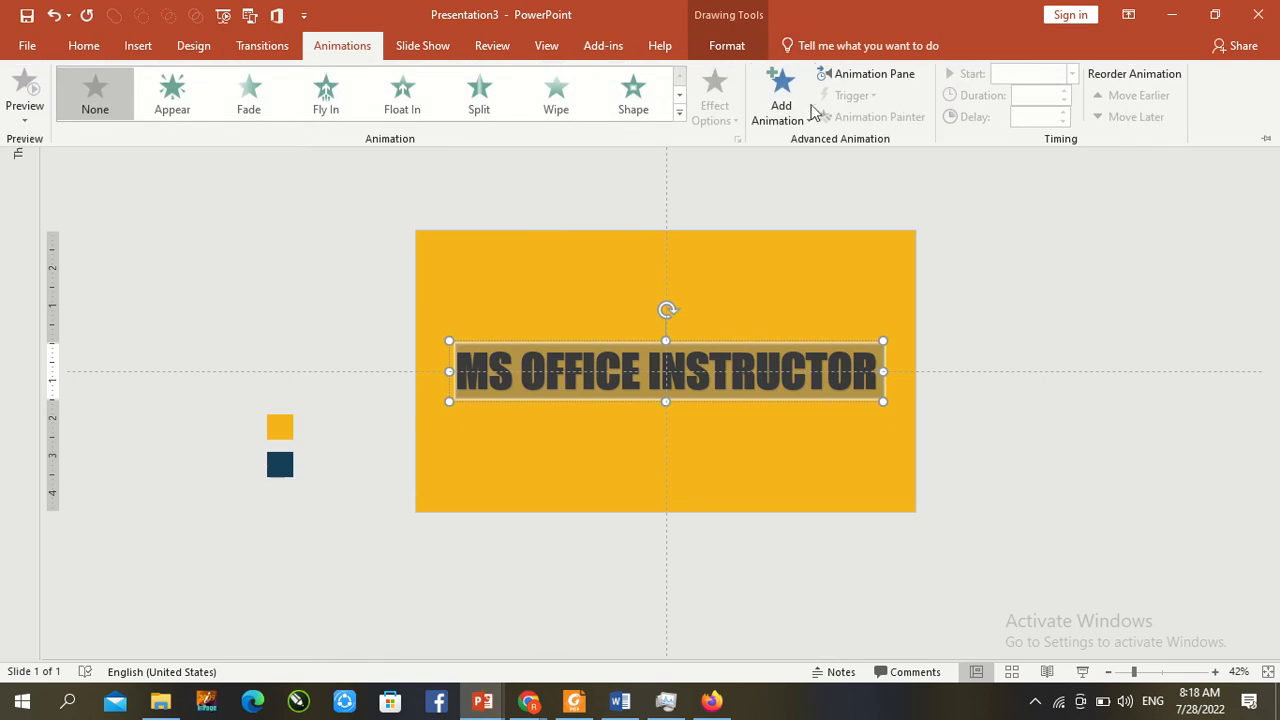
Apply the Flip entrance effect from More Entrance Effects to the title text.
left_click(780, 96)
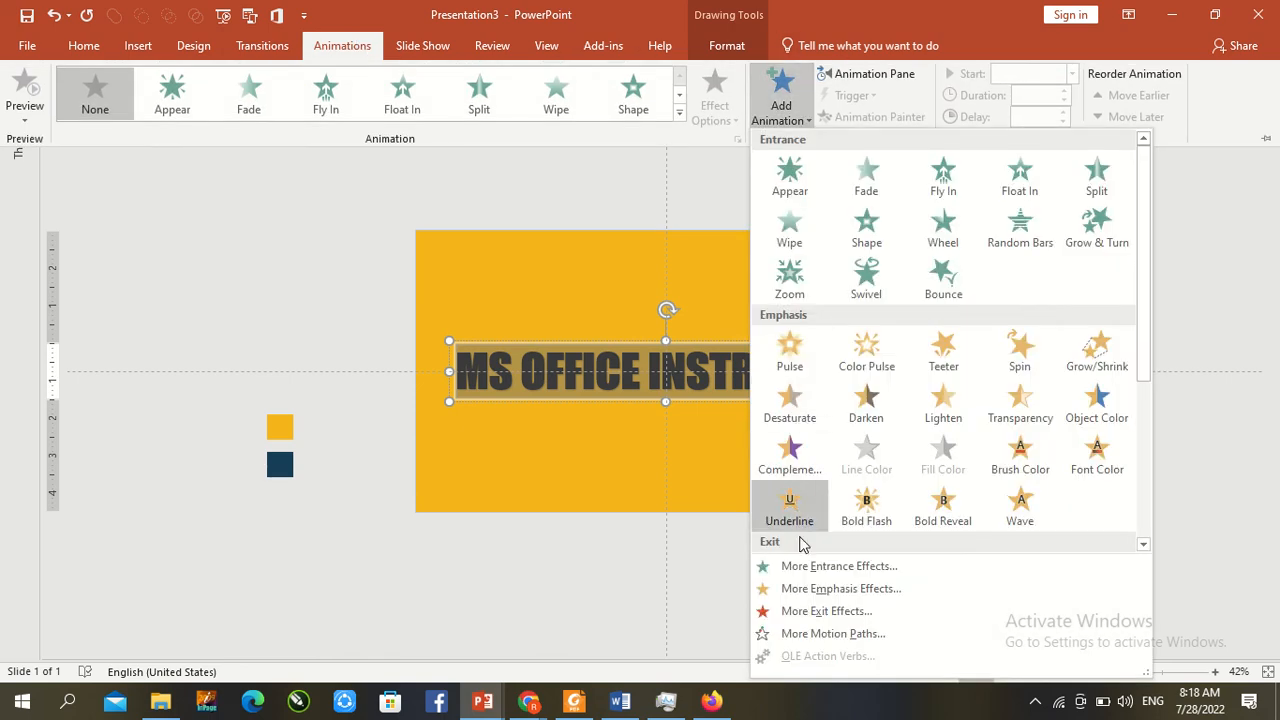
left_click(838, 564)
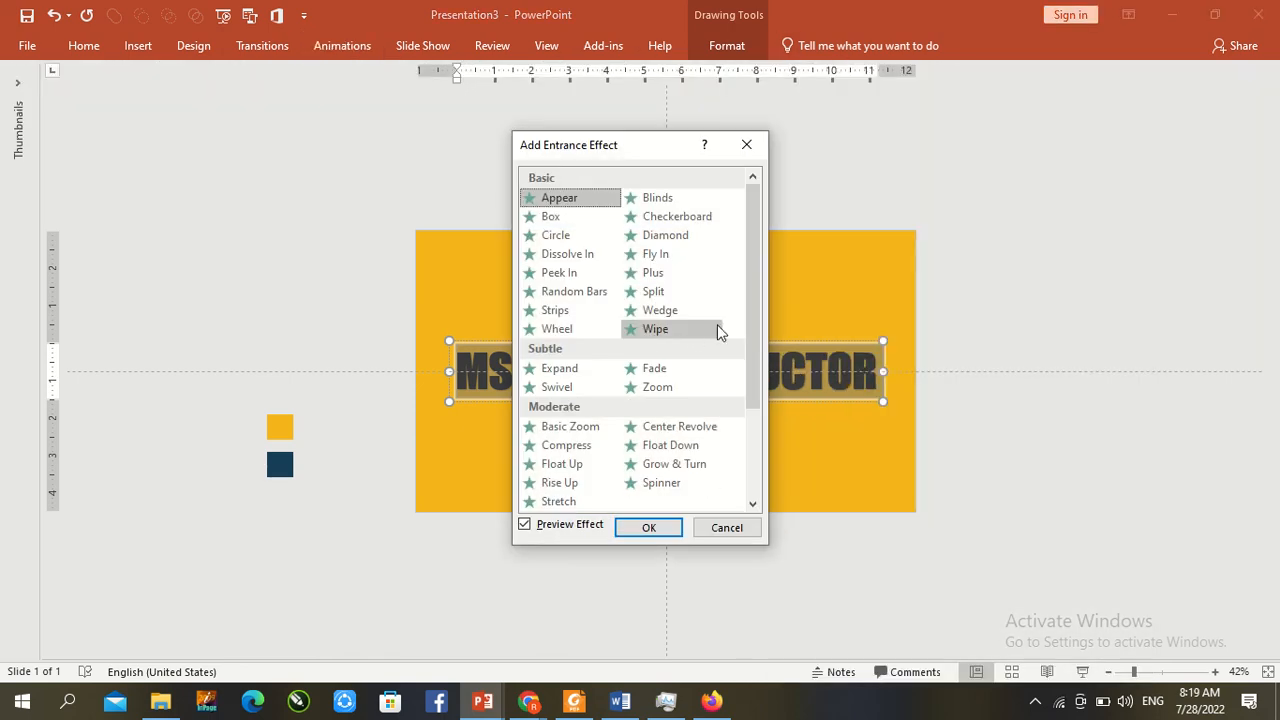
scroll("down", 3)
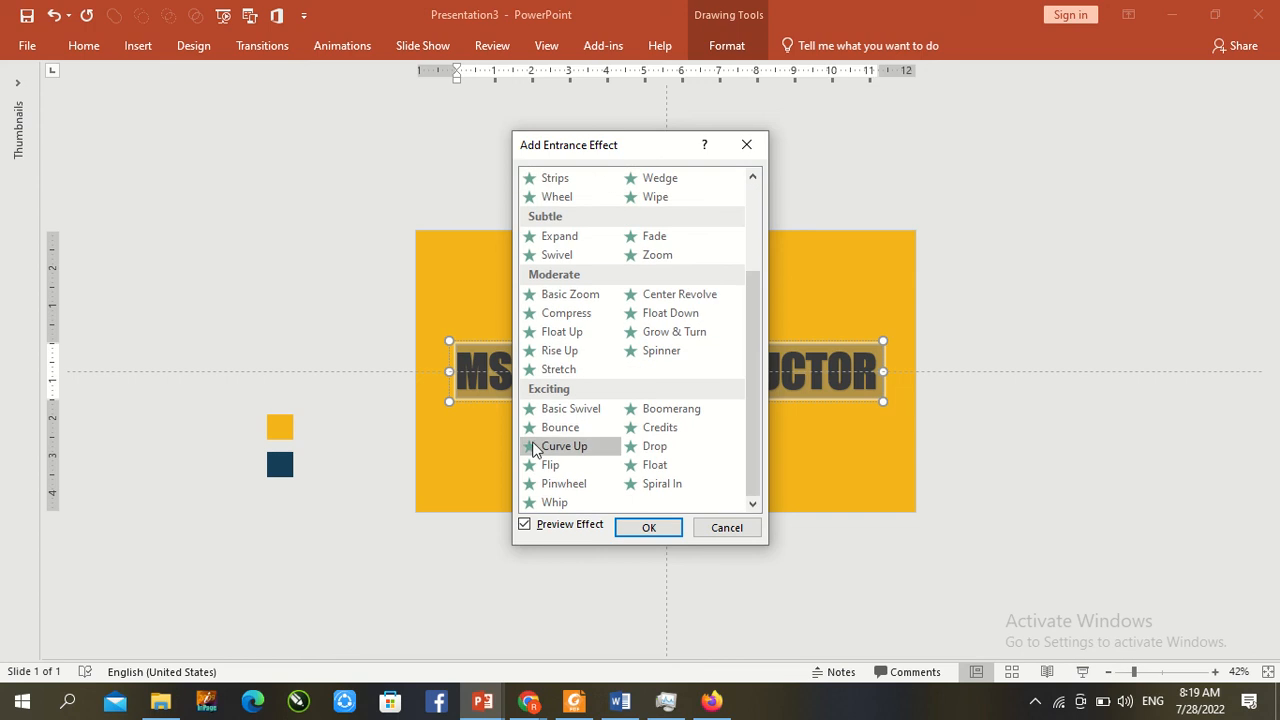
mouse_move(552, 464)
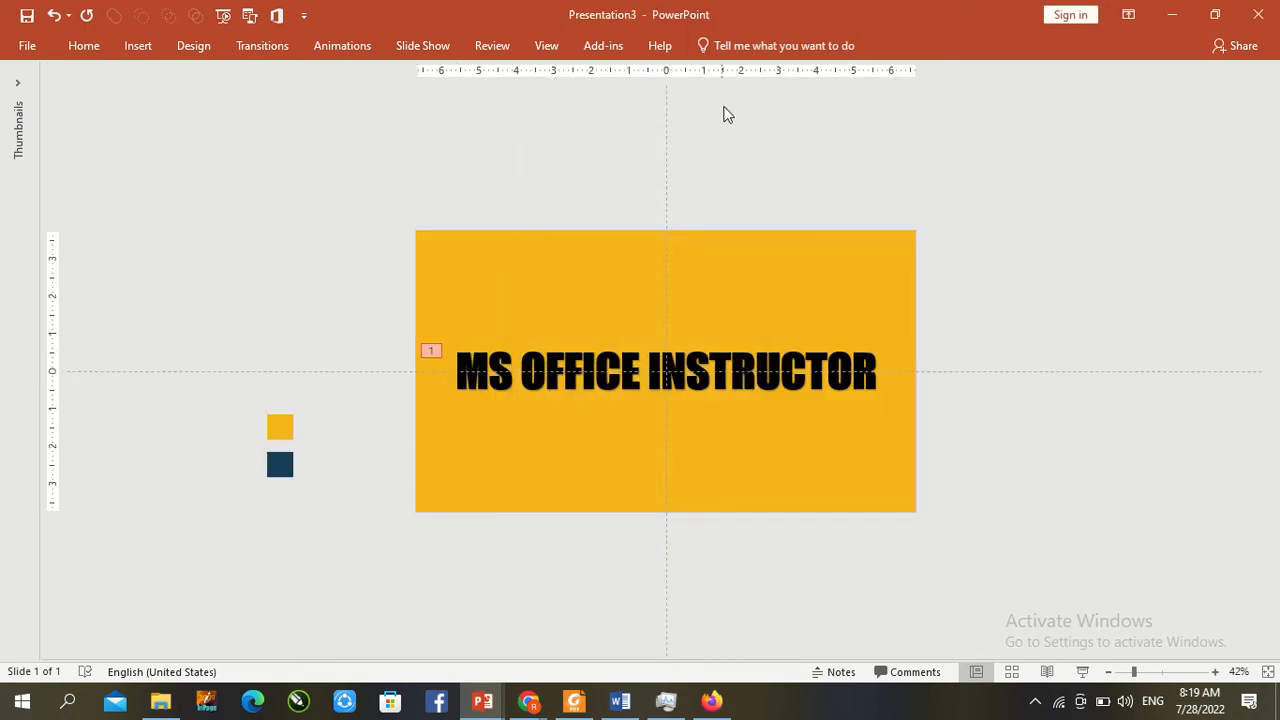
left_click(666, 370)
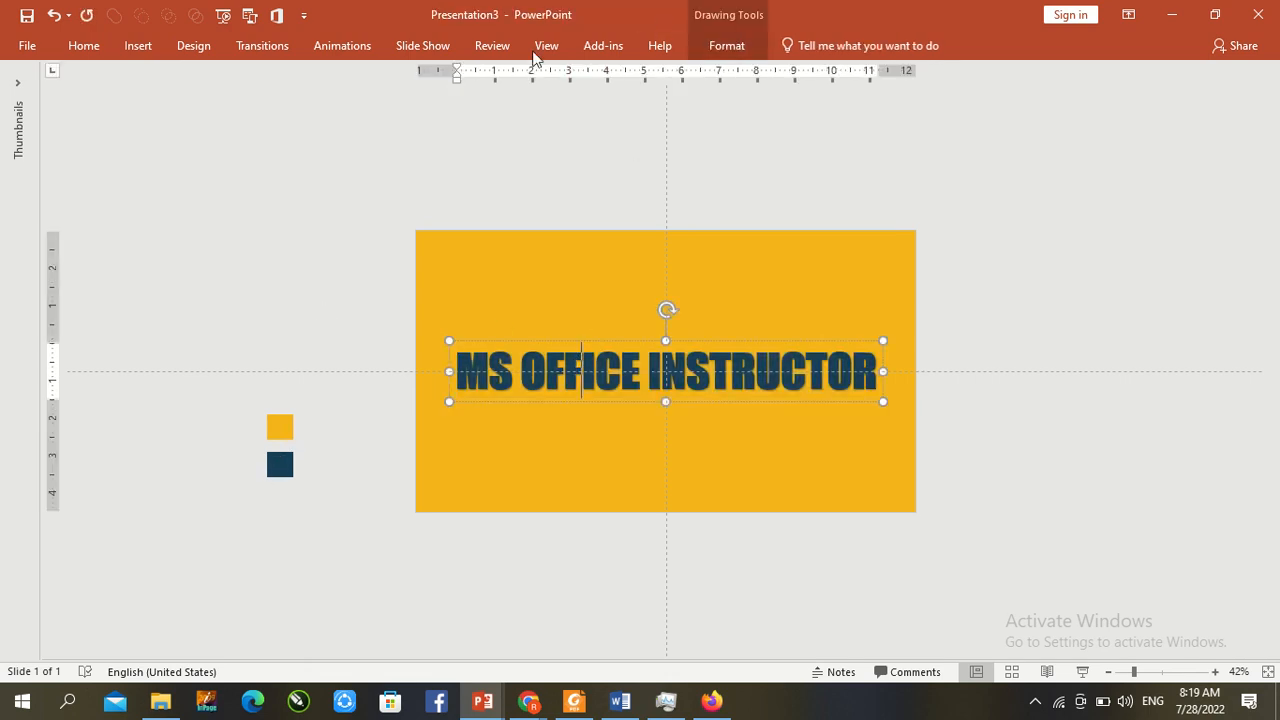
Set the Flip entrance timing to start With Previous via Effect Options.
left_click(342, 44)
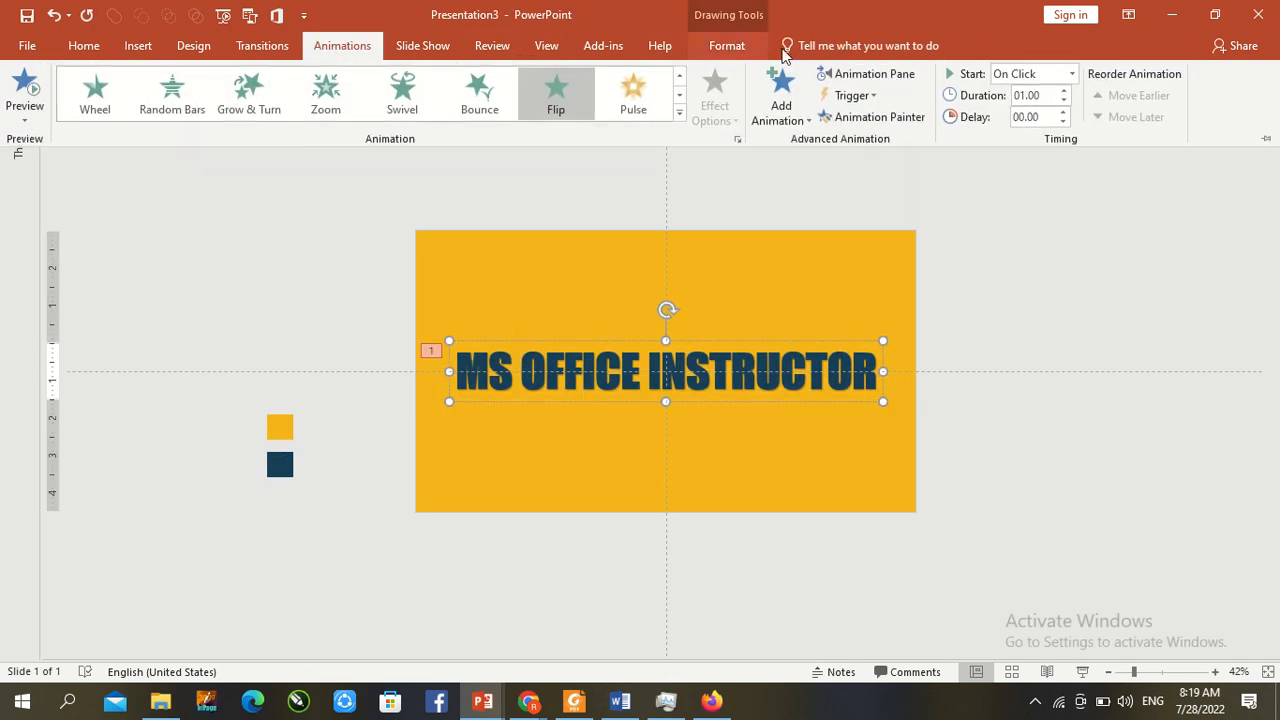
left_click(872, 72)
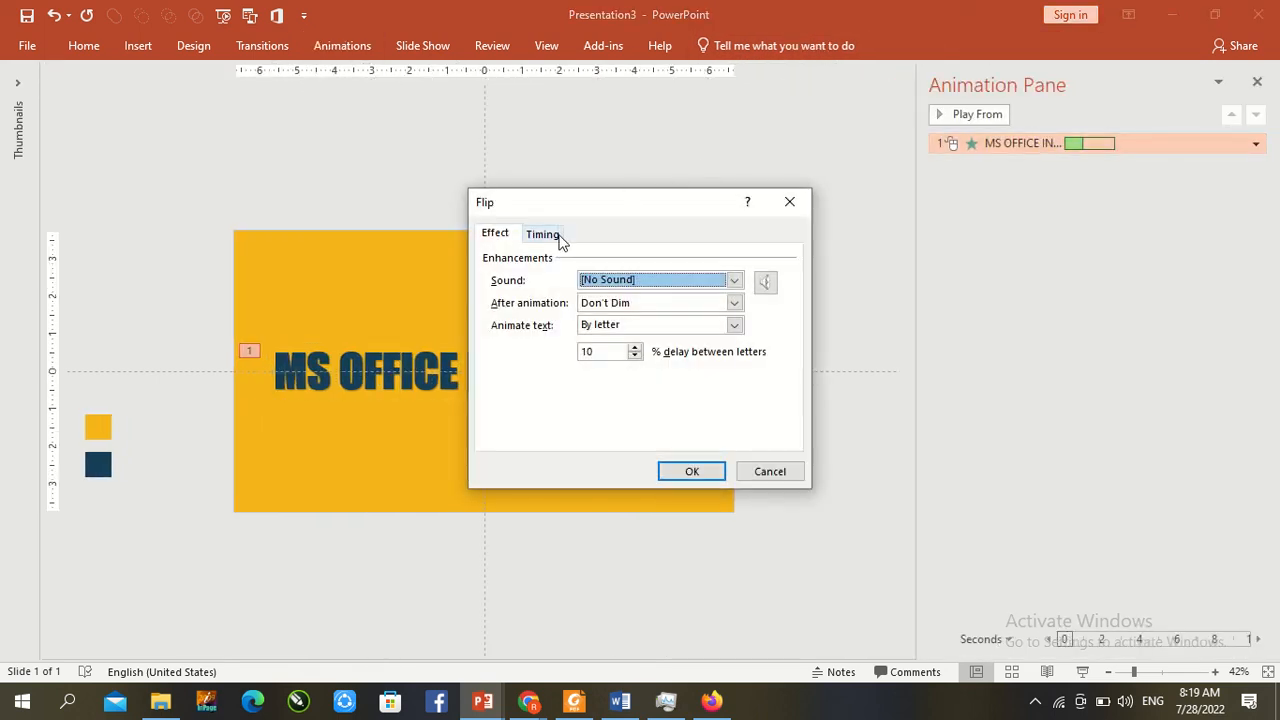
left_click(542, 232)
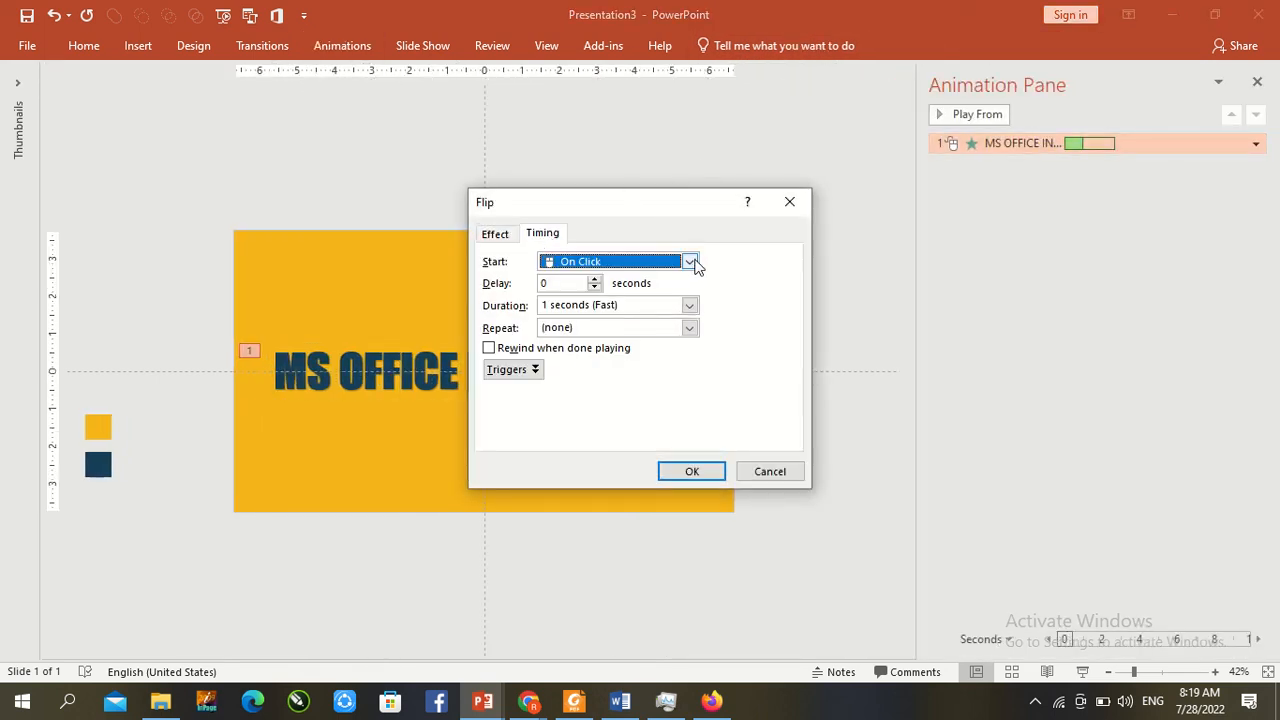
left_click(596, 260)
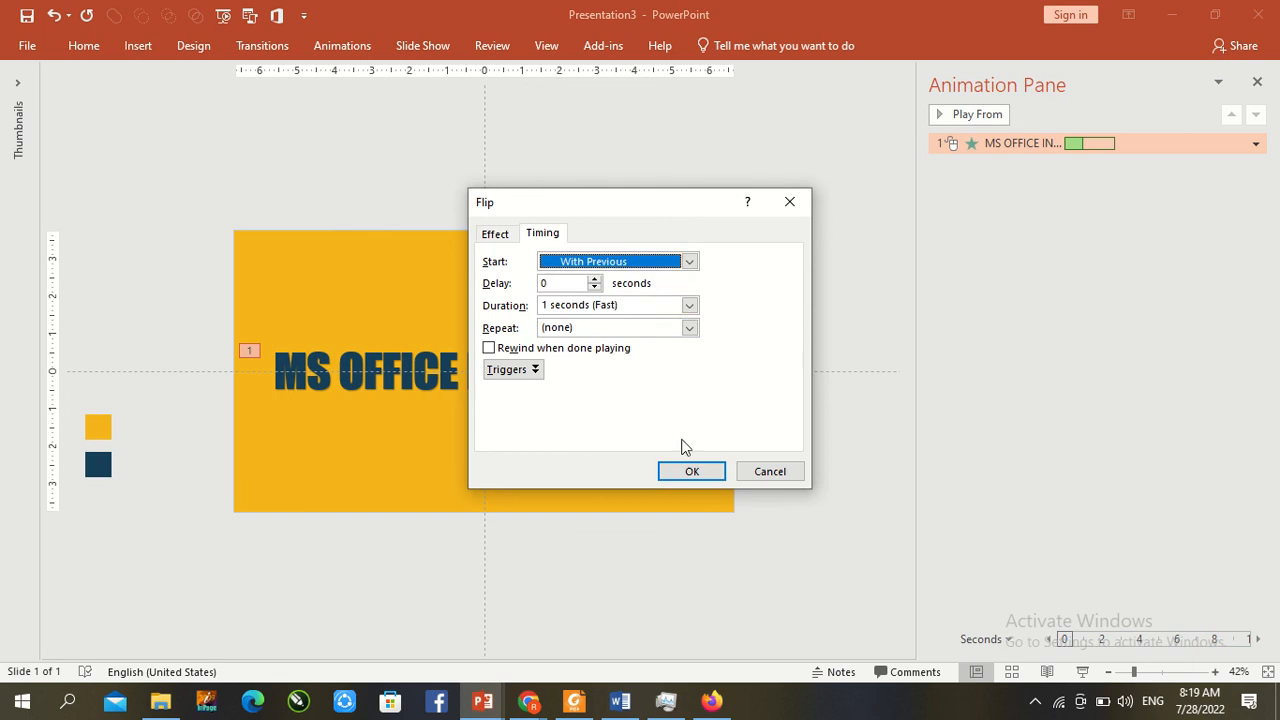
left_click(692, 472)
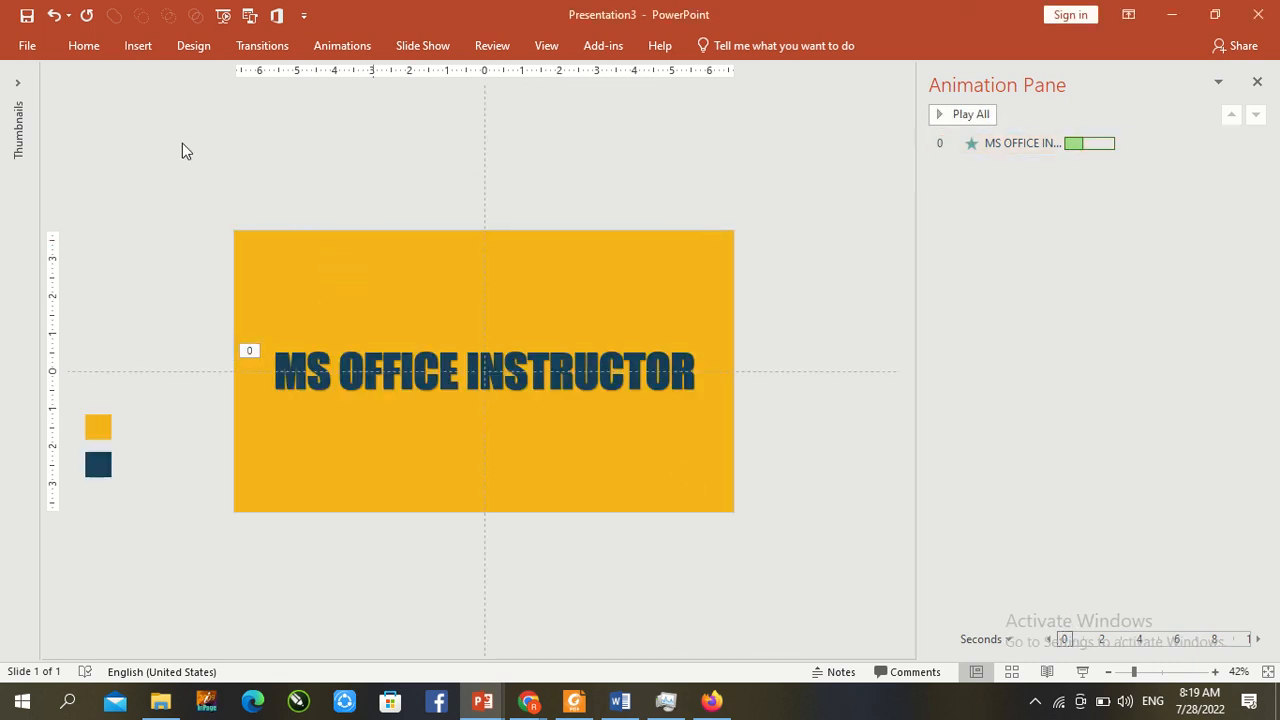
left_click(340, 44)
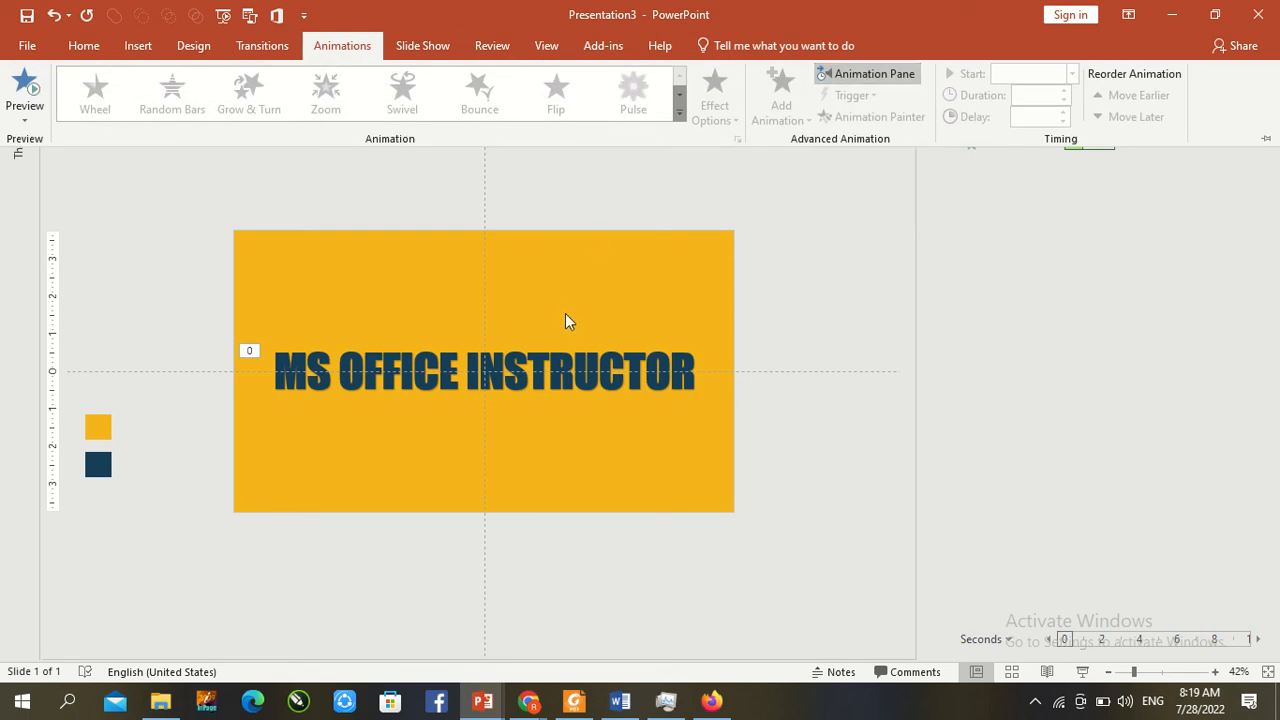
Add a Flip exit effect to the title and set it to start With Previous.
left_click(484, 370)
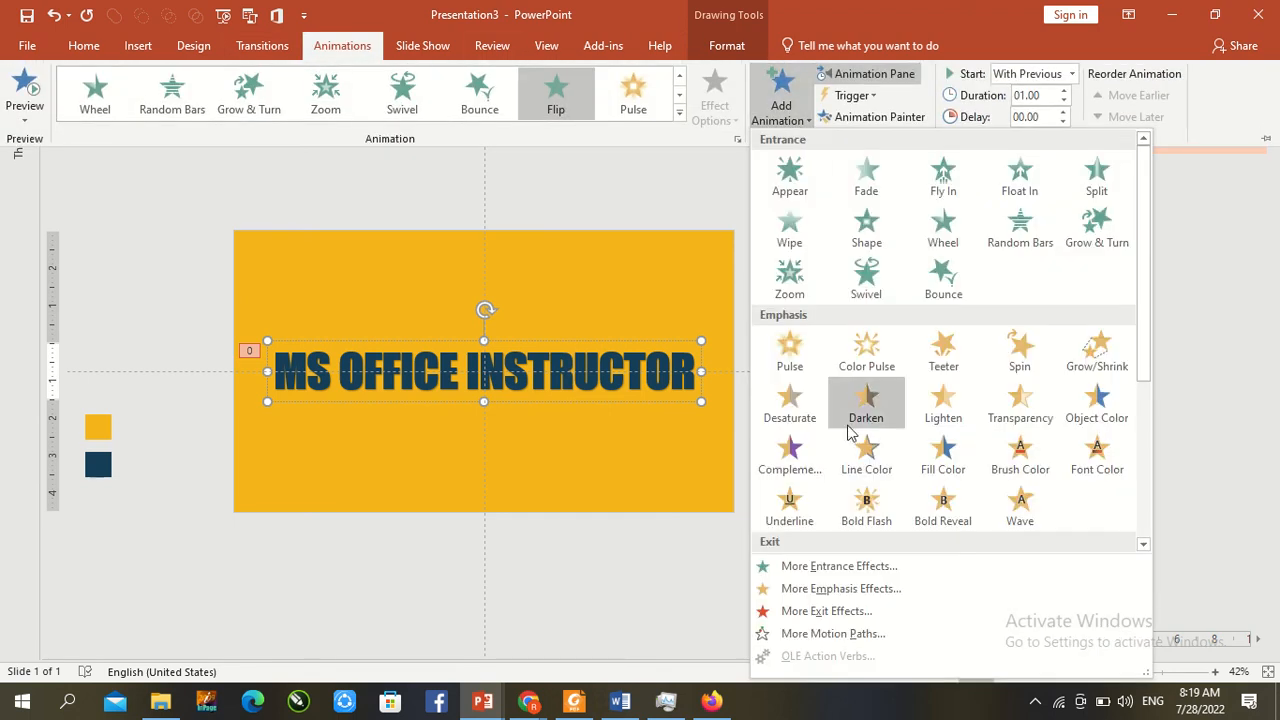
left_click(826, 610)
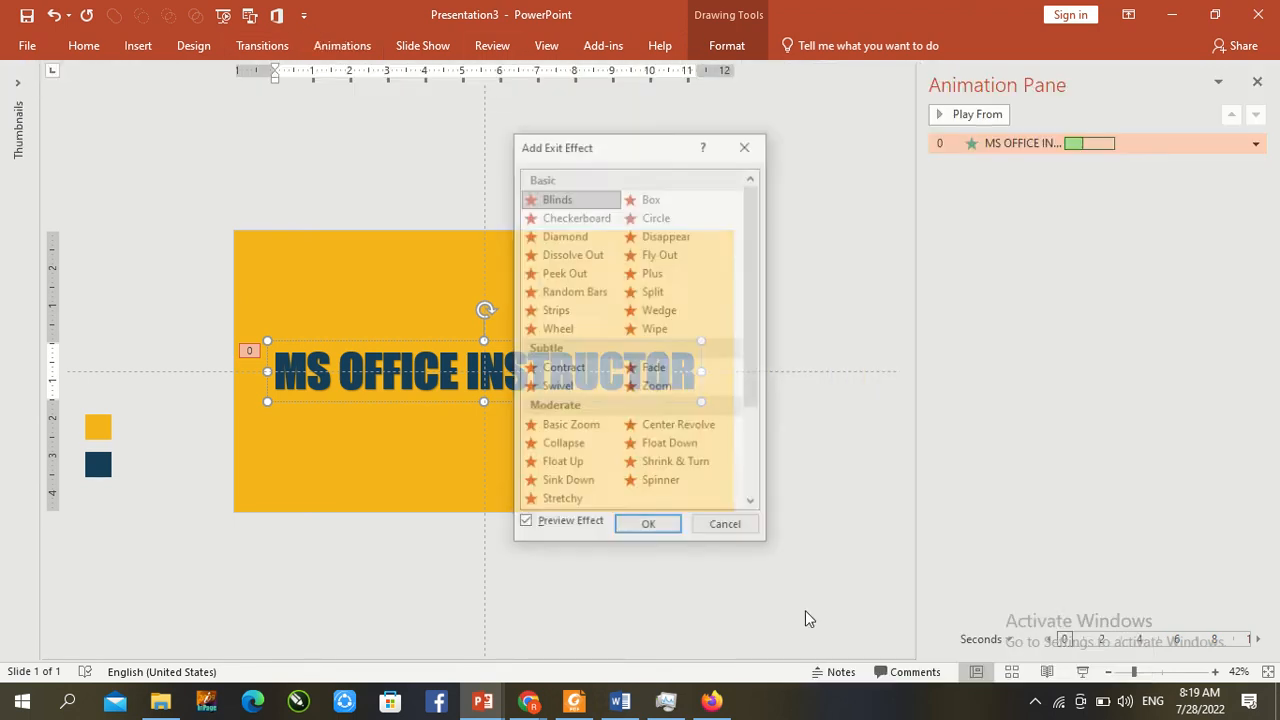
scroll("down", 3)
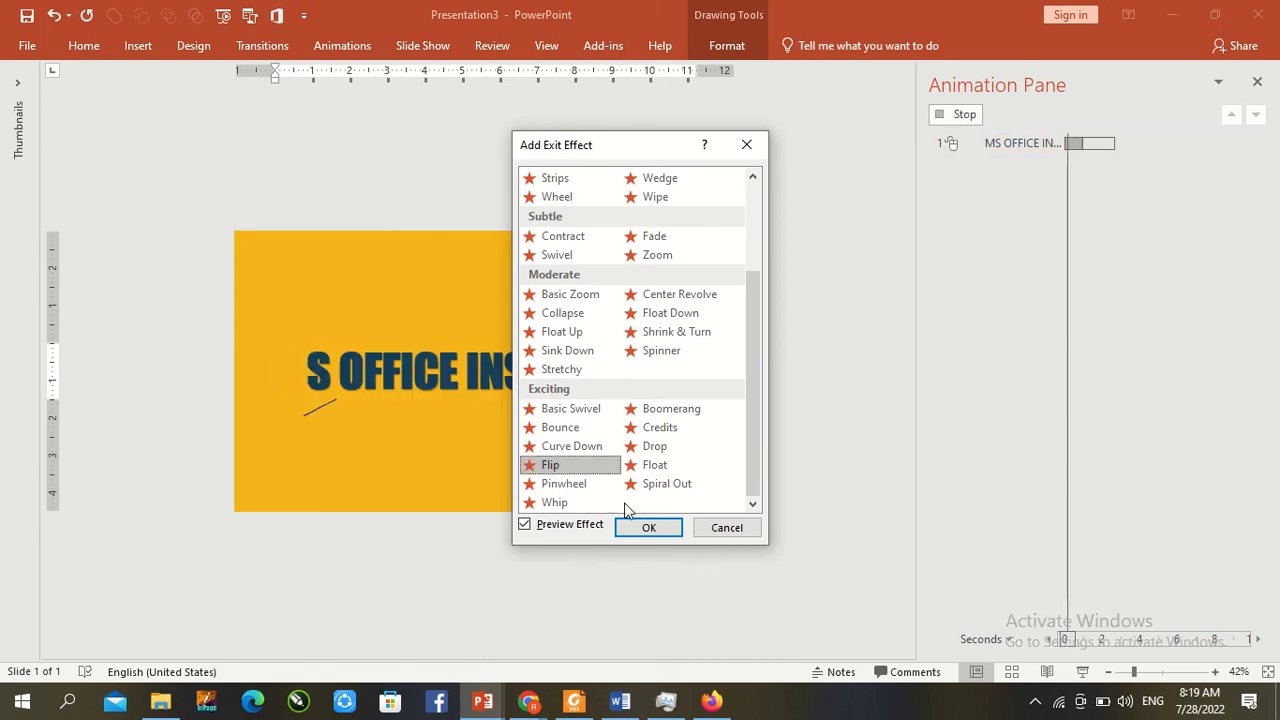
left_click(648, 528)
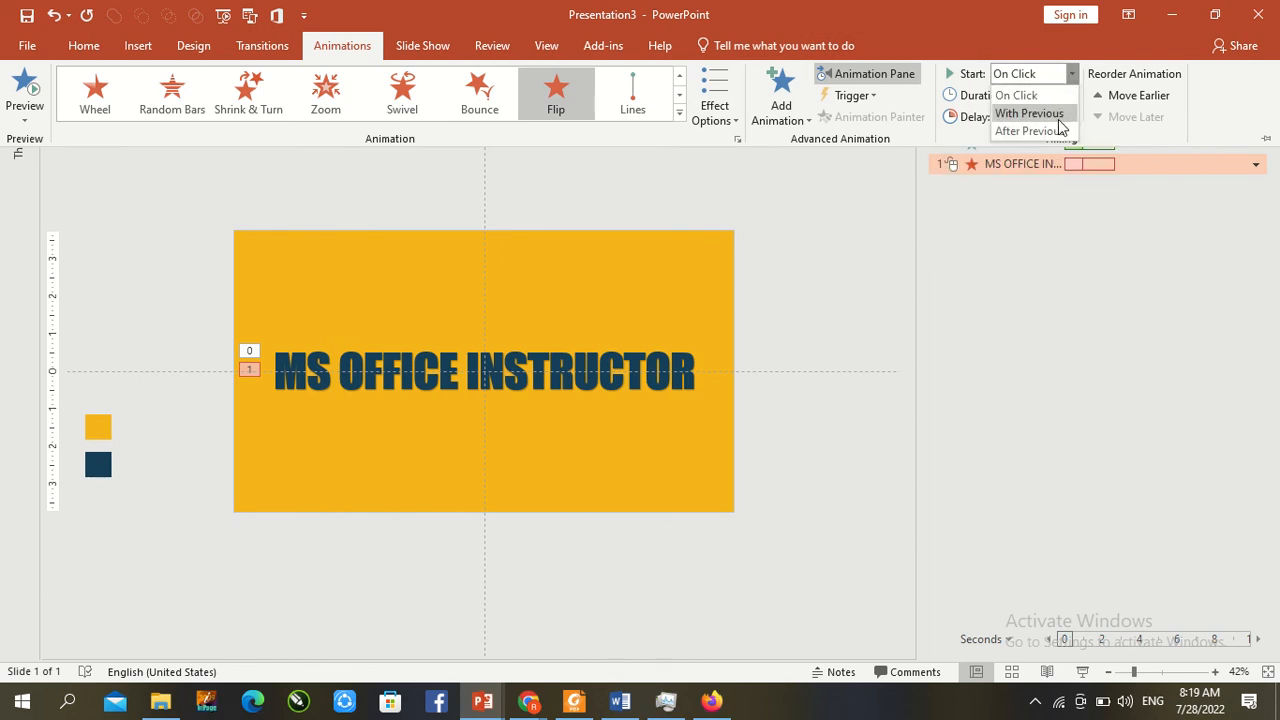
left_click(1030, 130)
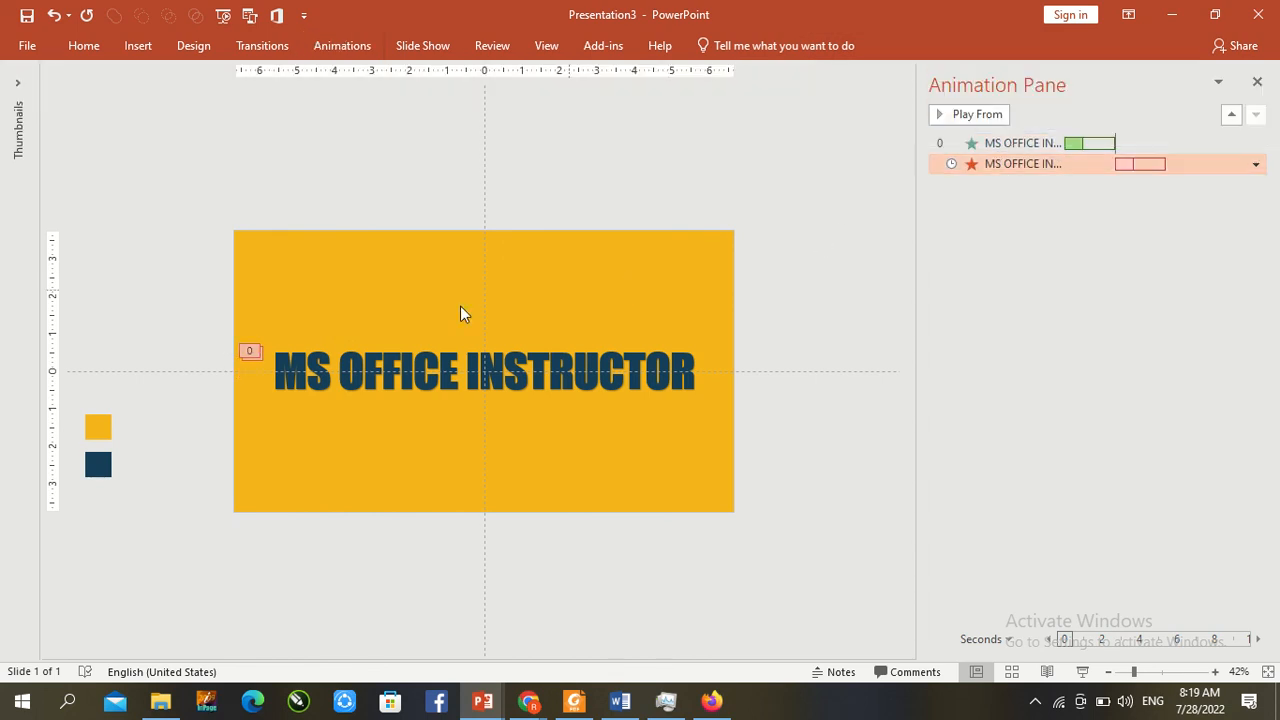
left_click(1022, 164)
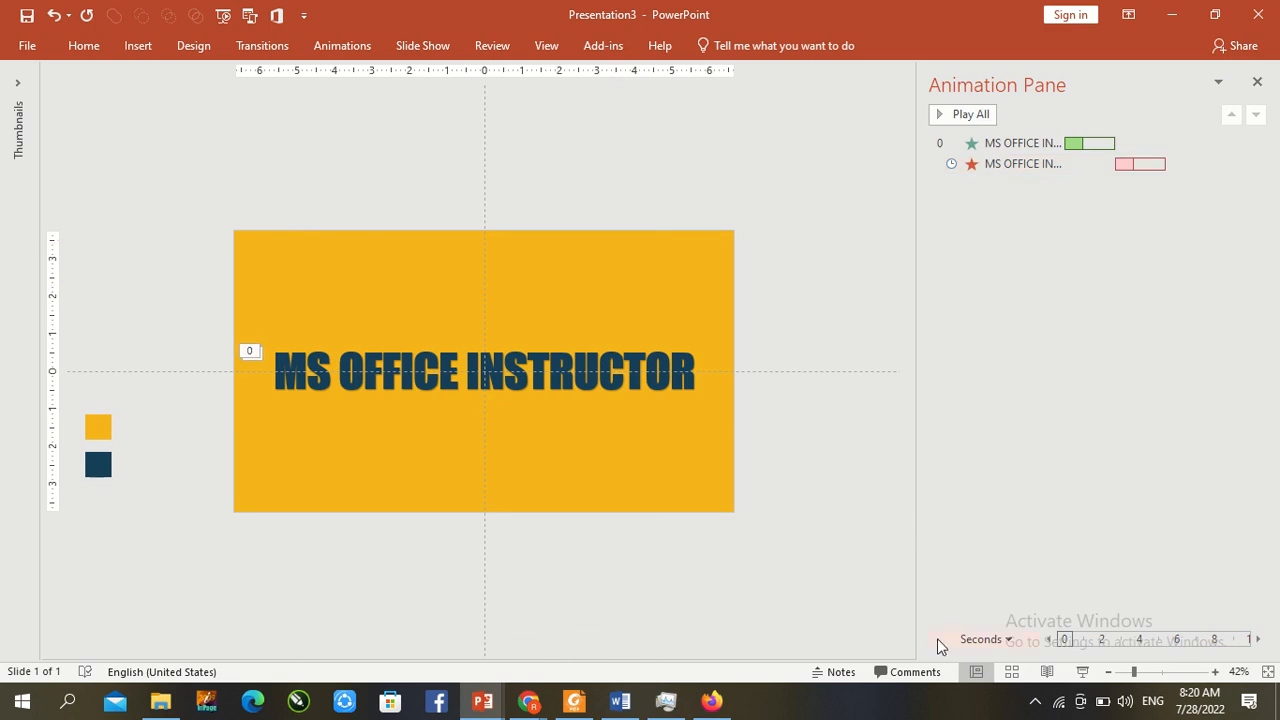